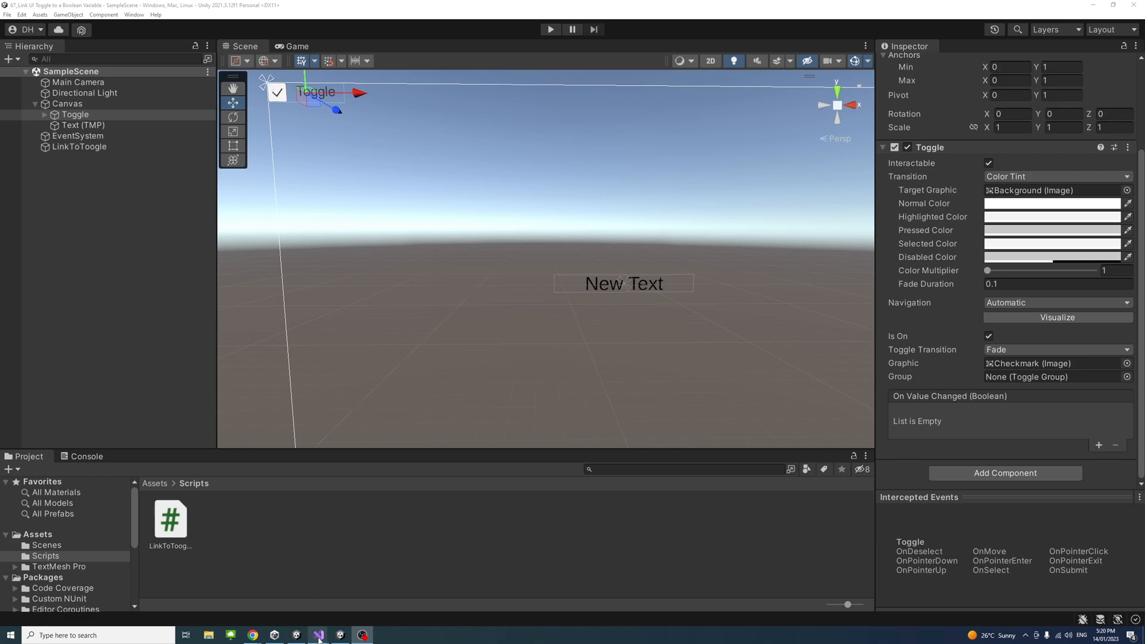
- Review LinkToToogle's OnToggleChange method setting 'Toggle is On!' or 'Toggle is Off!'
click(318, 634)
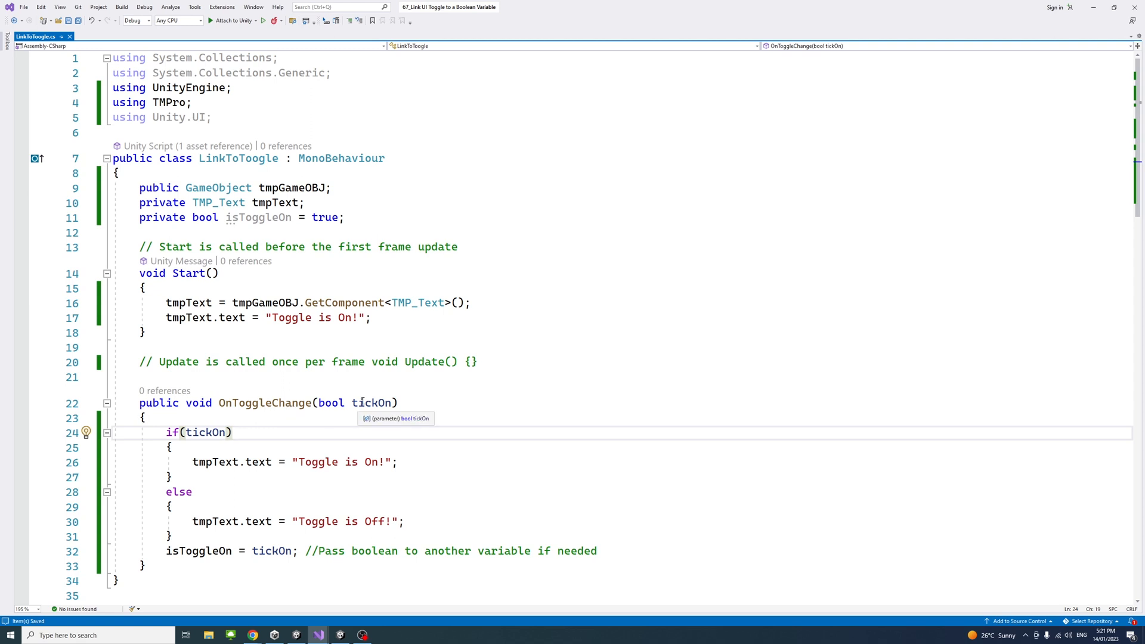
mouse_move(363, 403)
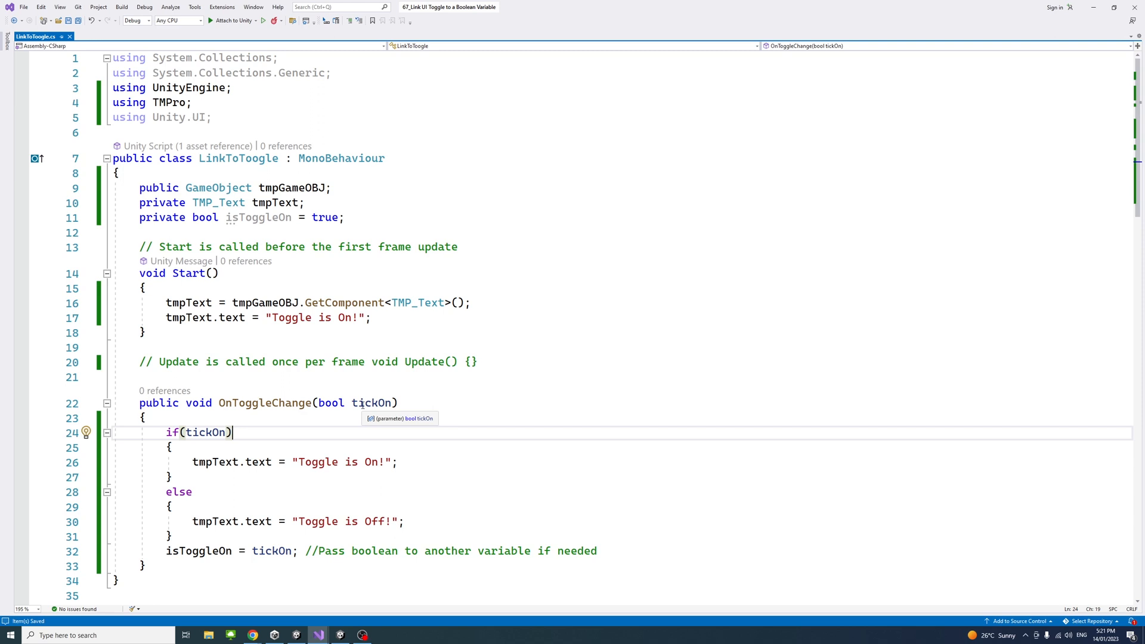
mouse_move(556, 374)
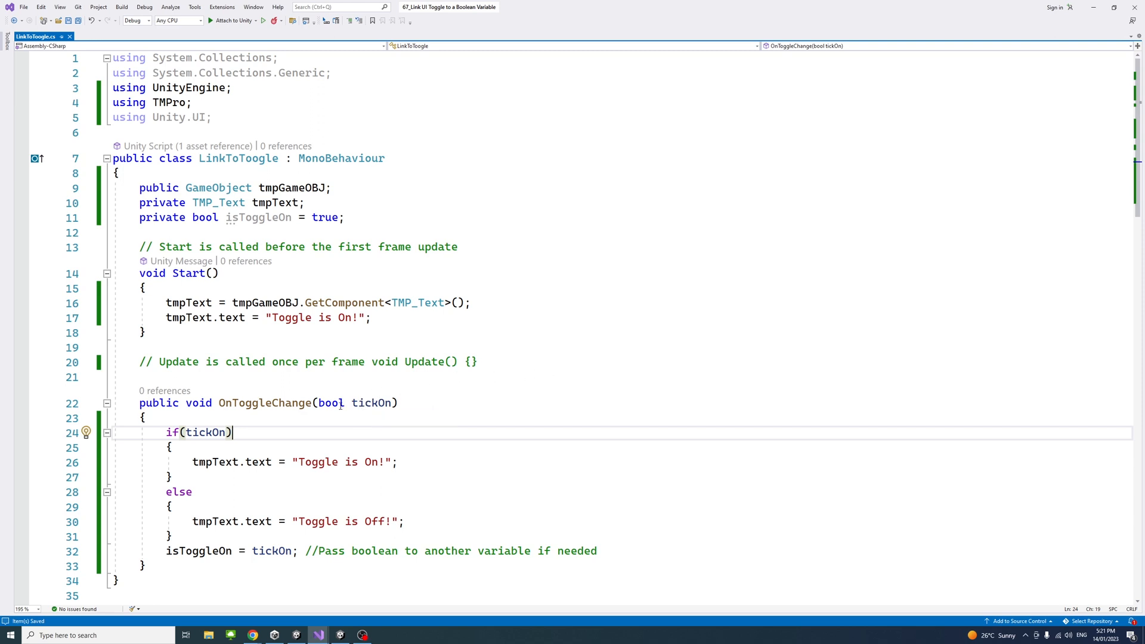
mouse_move(264, 403)
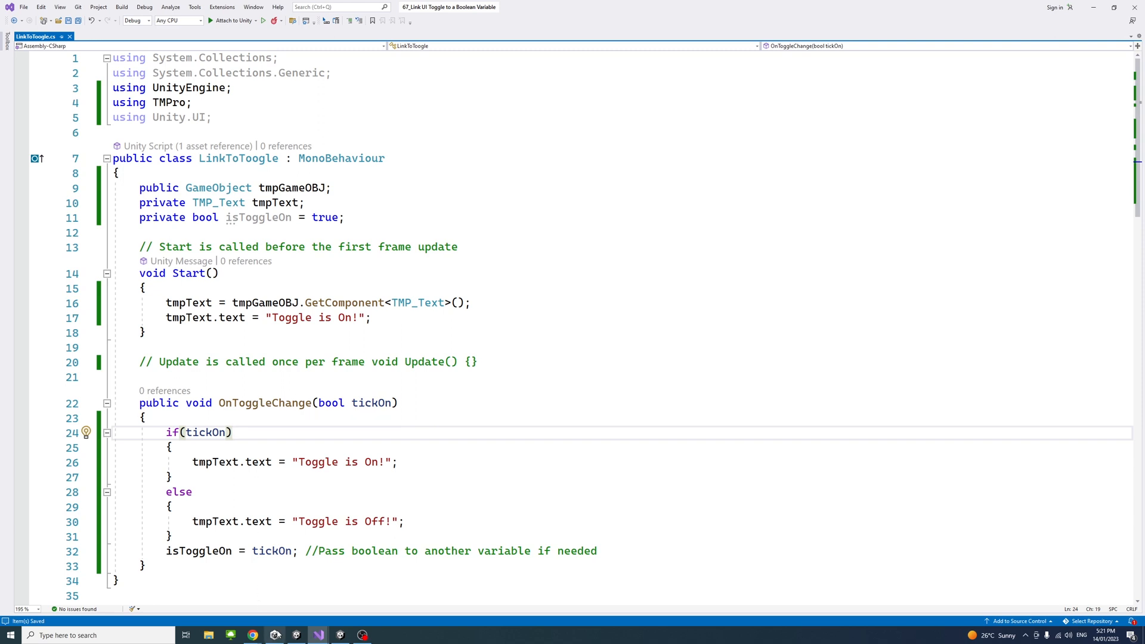
- Back in Unity, inspect the Toggle and its Text (TMP) child in the Hierarchy
click(339, 635)
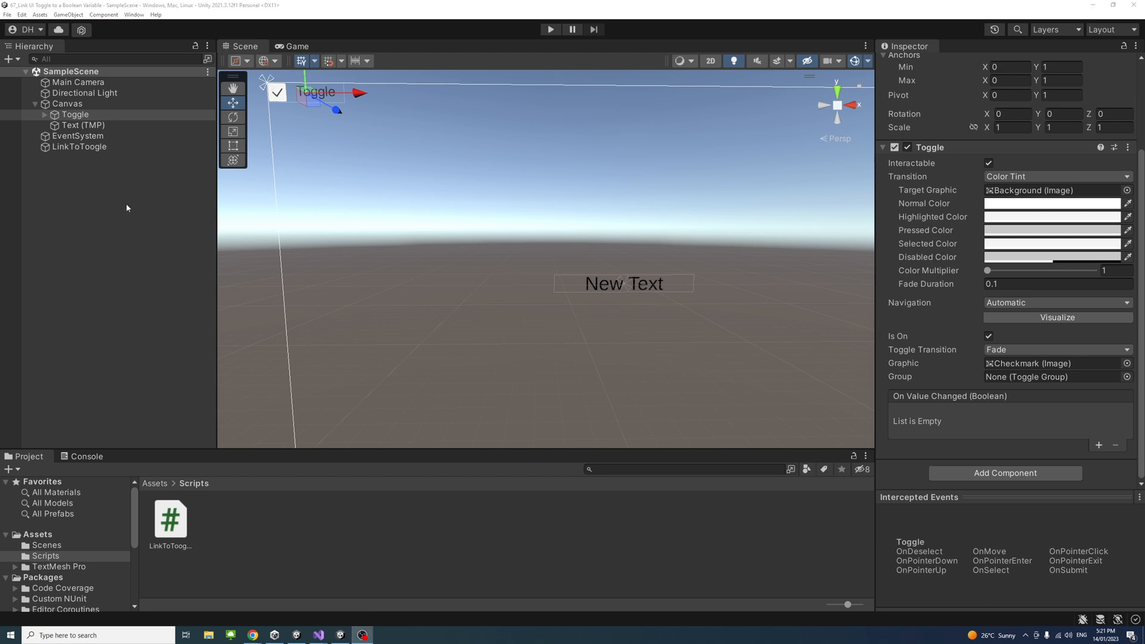
click(77, 114)
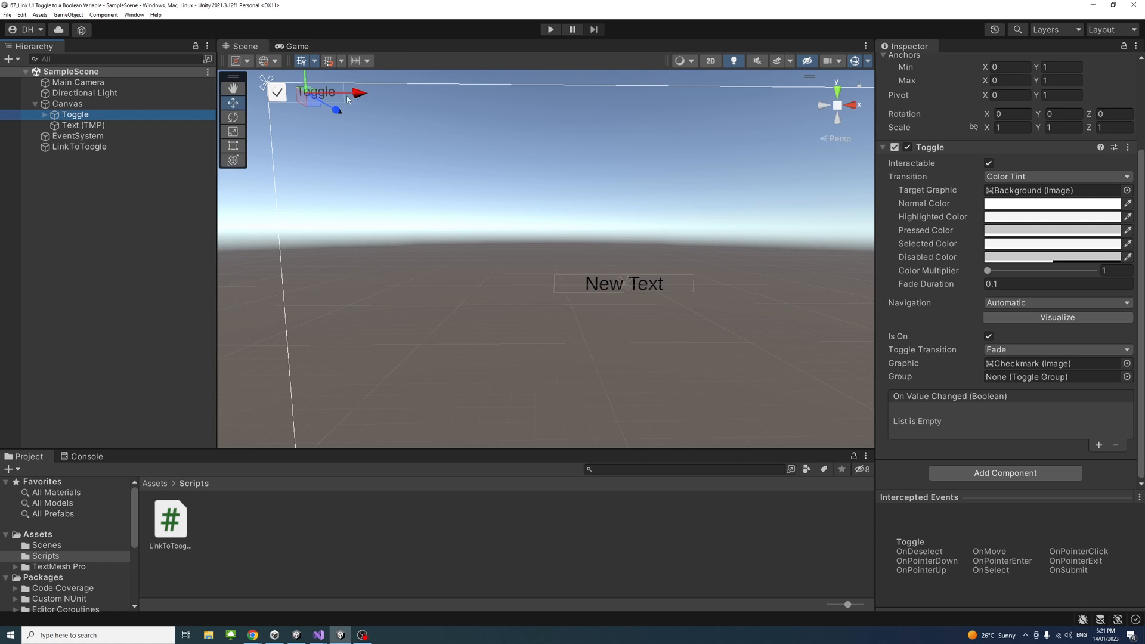
click(81, 125)
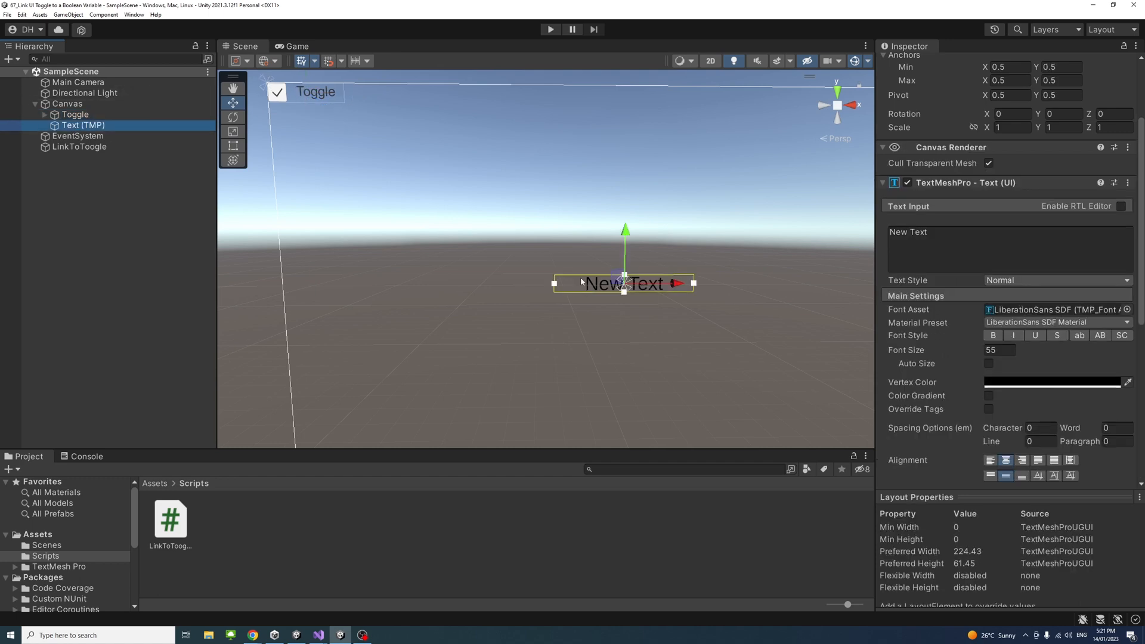
click(278, 93)
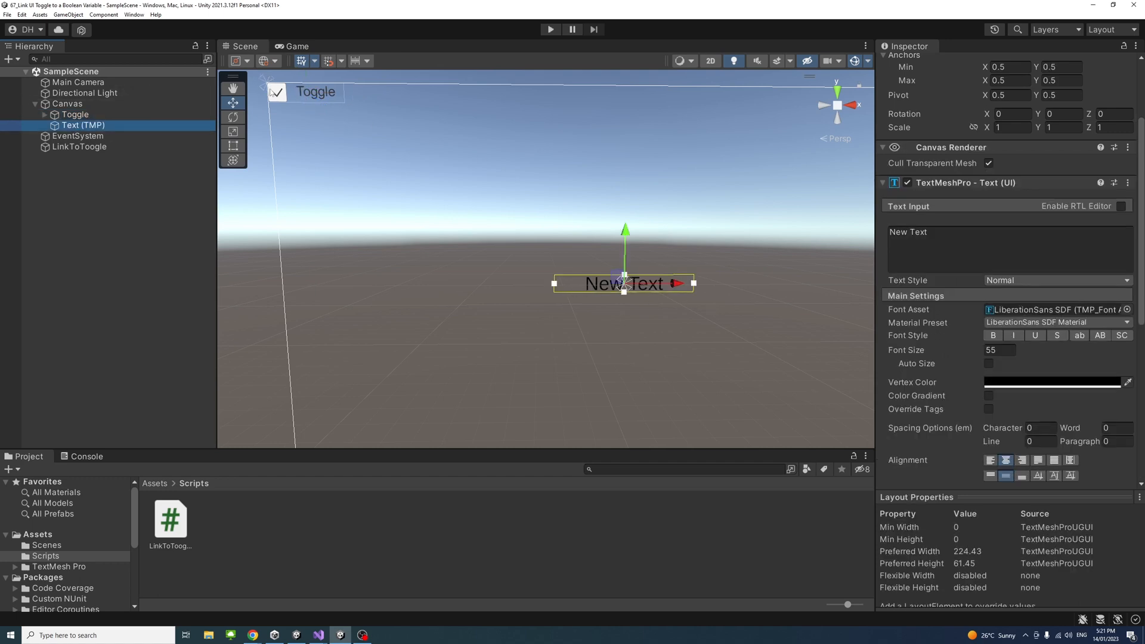
mouse_move(382, 162)
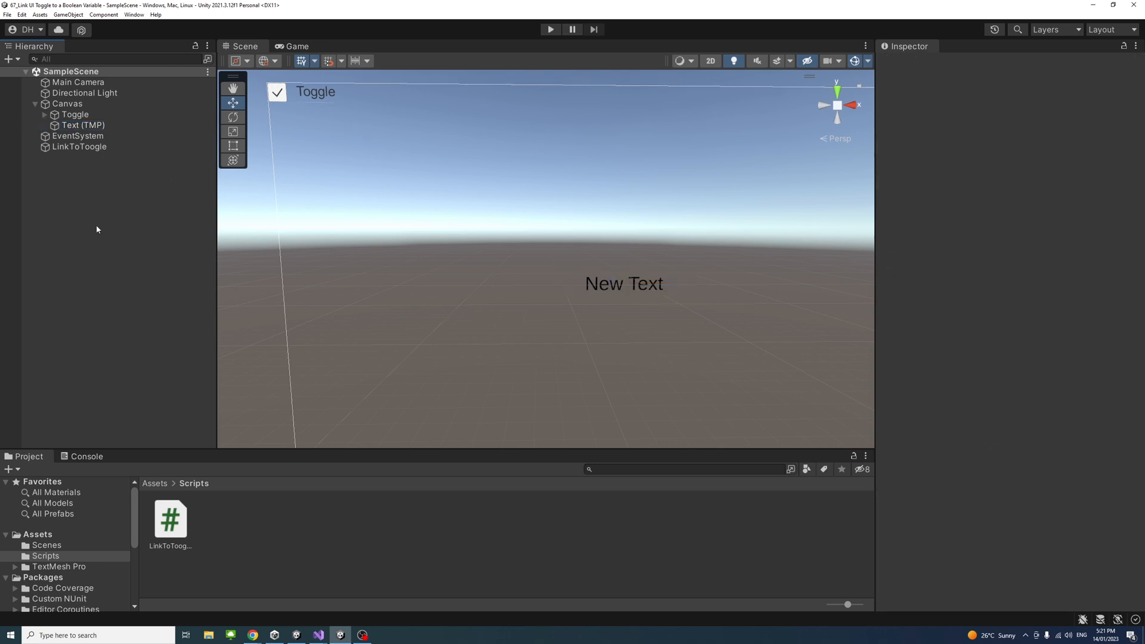
- Confirm LinkToToogle references Text (TMP) and reveal the Toggle's empty On Value Changed list
click(75, 115)
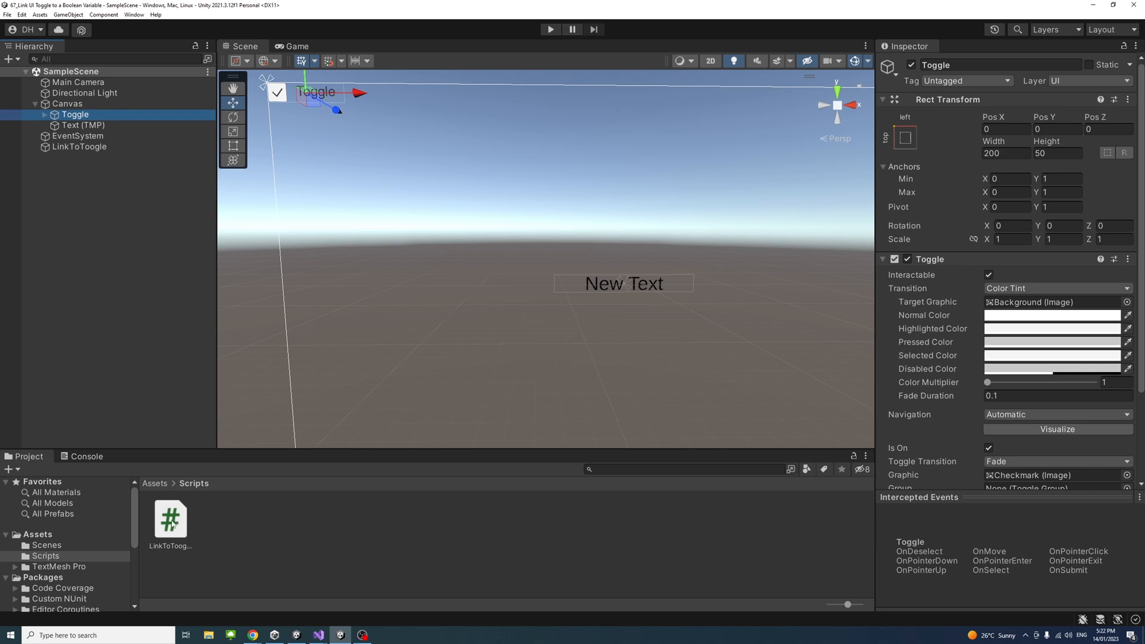
click(79, 147)
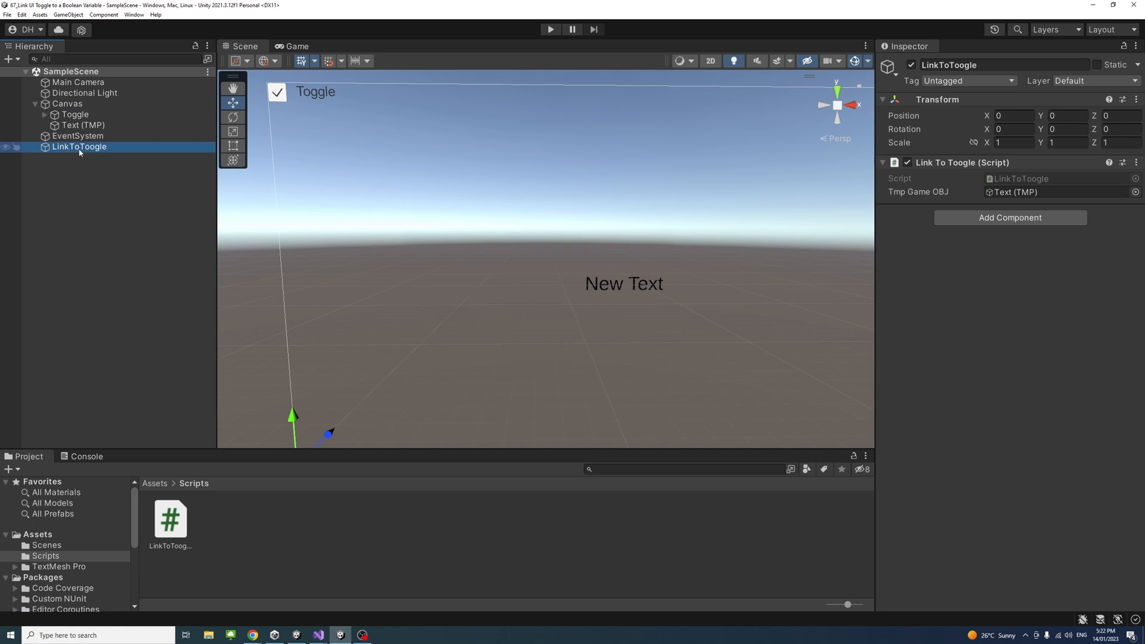
click(70, 115)
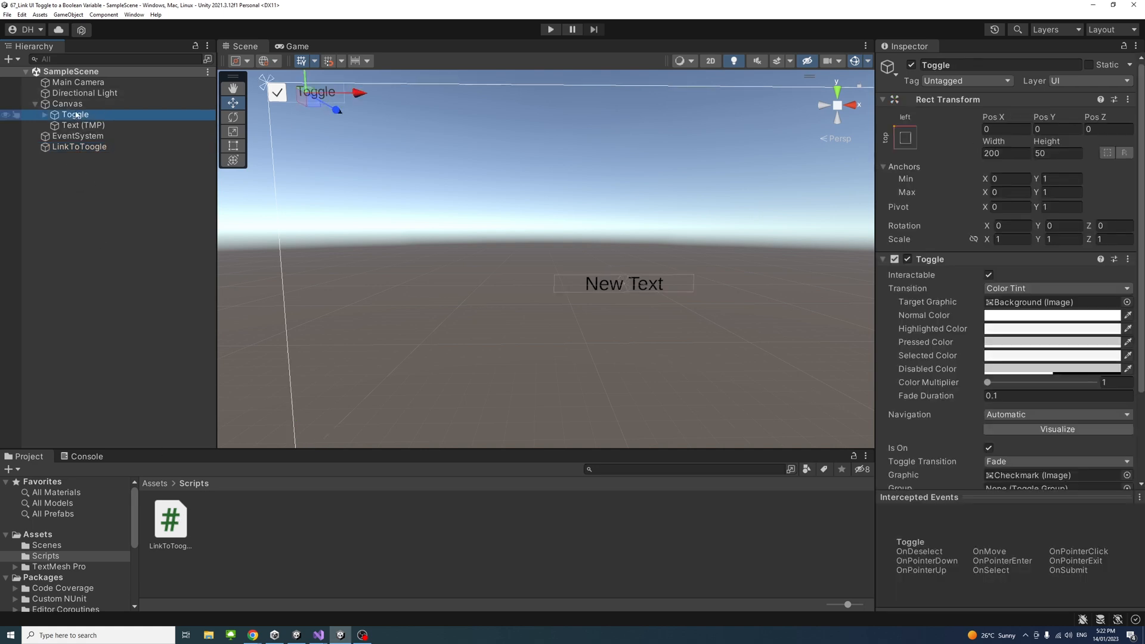
scroll(down, 3)
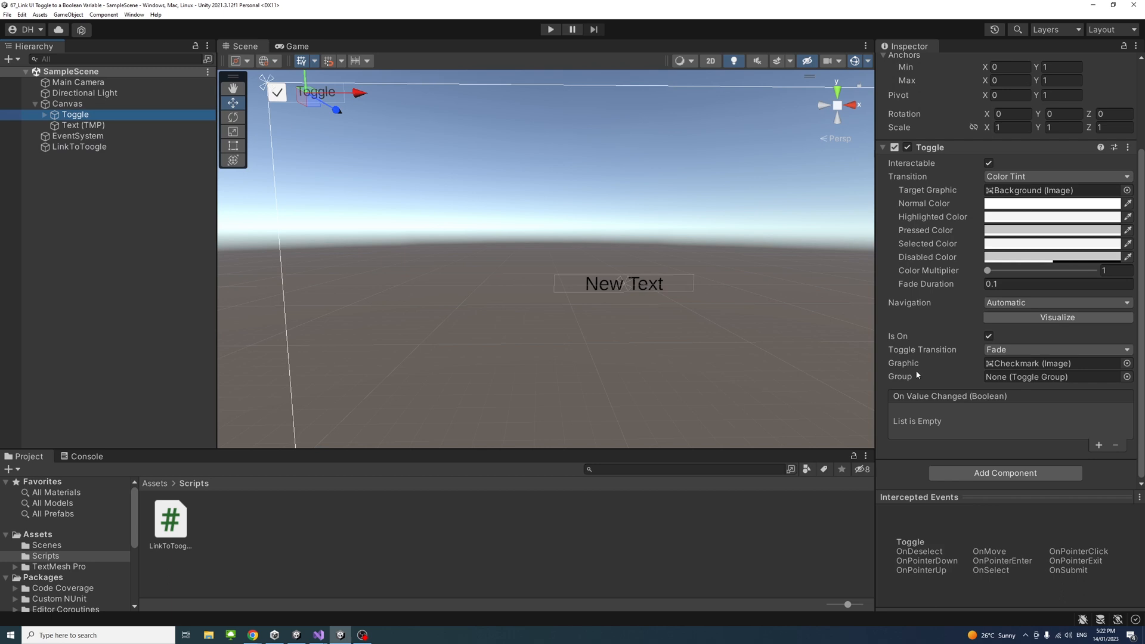
mouse_move(999, 403)
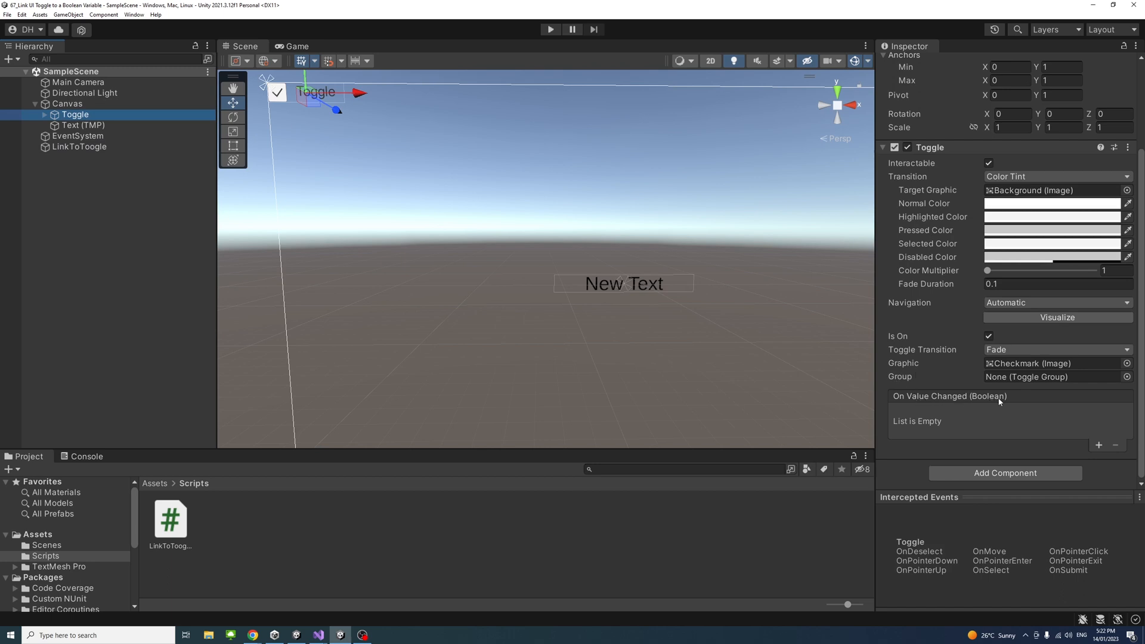
- Add an On Value Changed listener targeting LinkToToogle and choose its function
click(1102, 446)
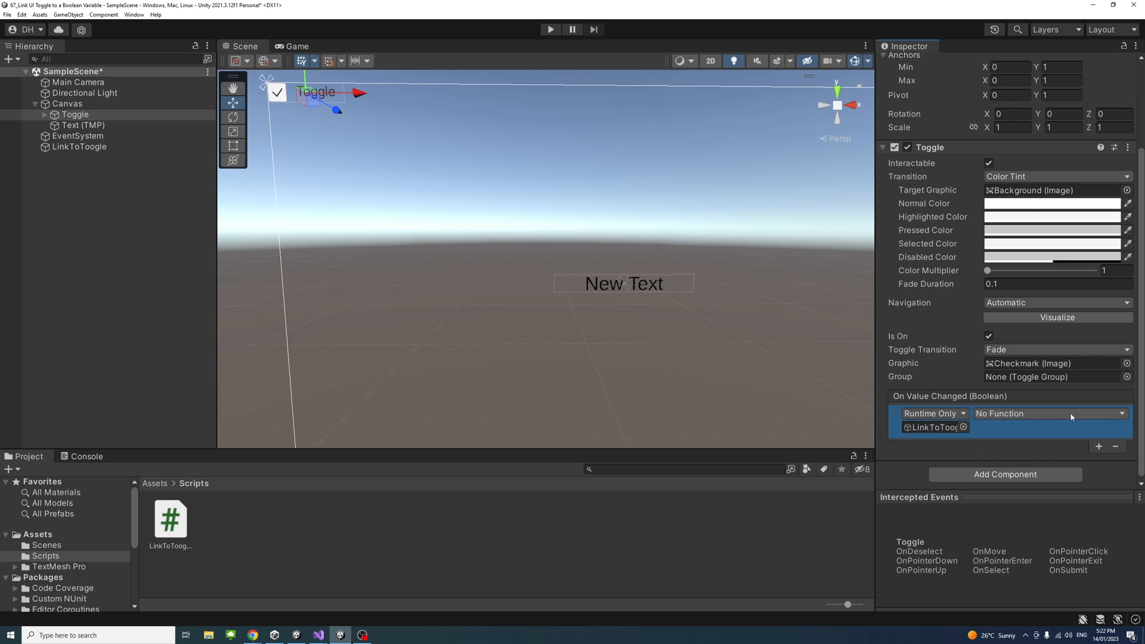
click(1051, 412)
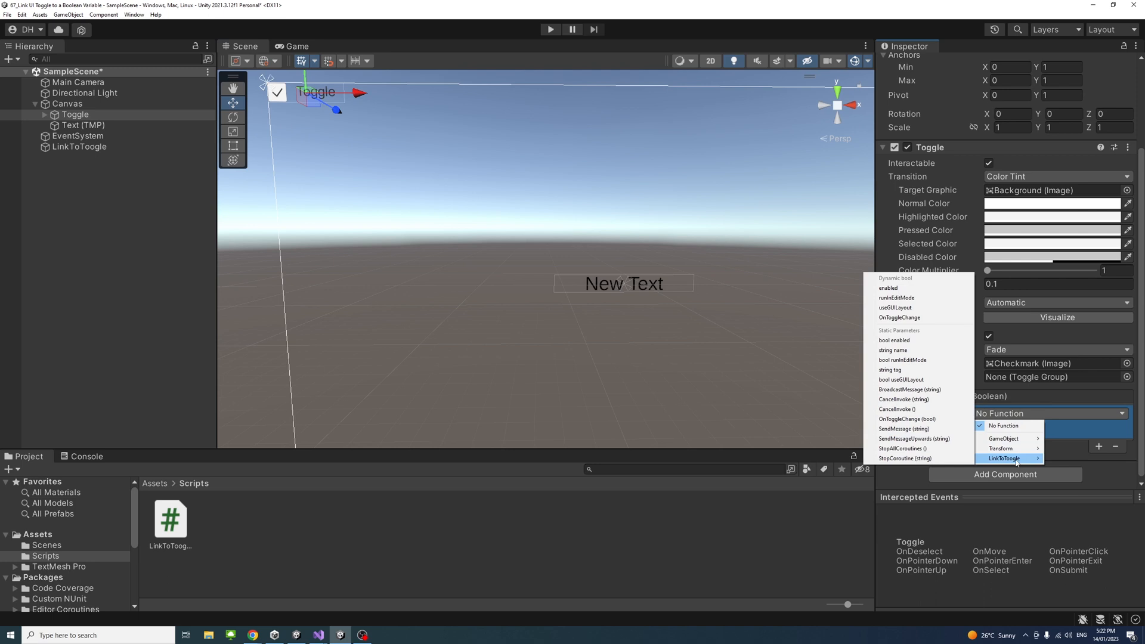
mouse_move(930, 332)
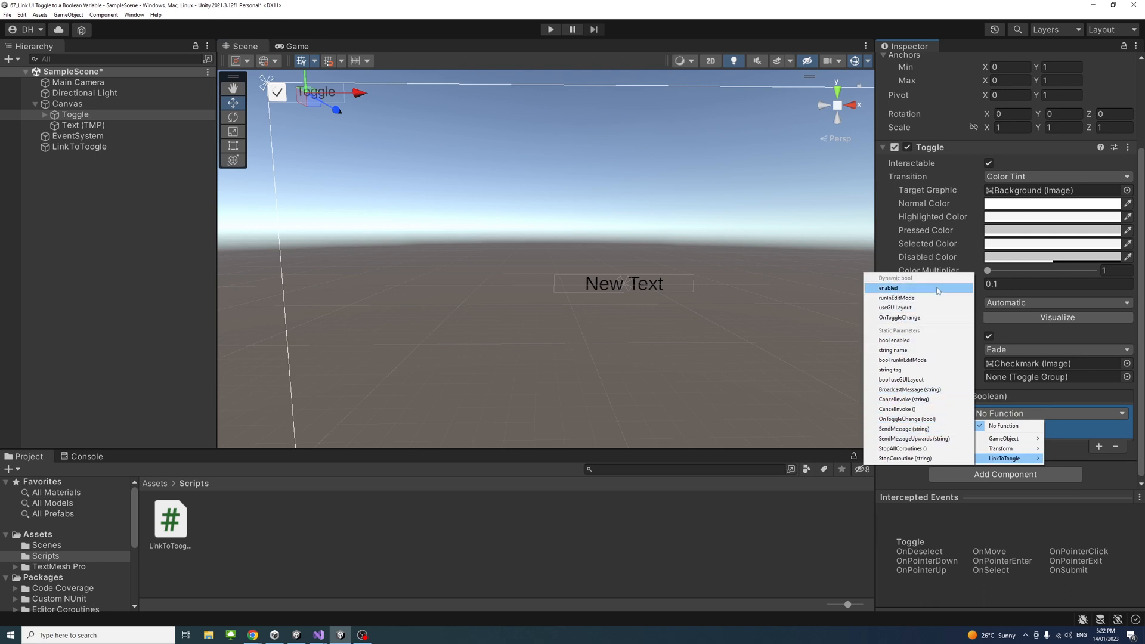
mouse_move(895, 340)
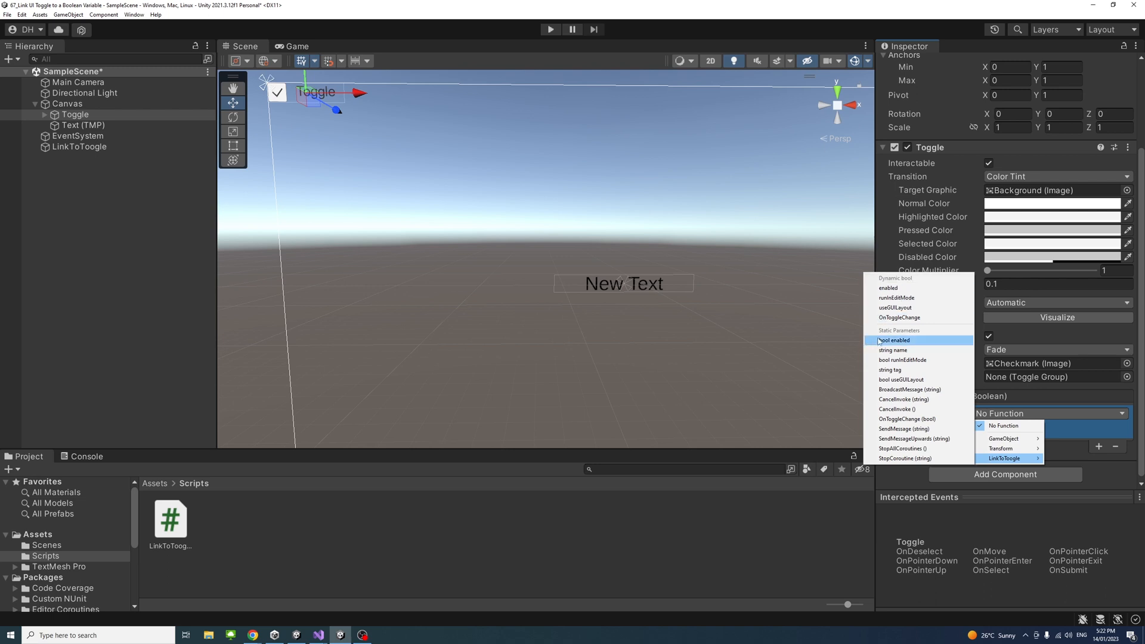
mouse_move(900, 287)
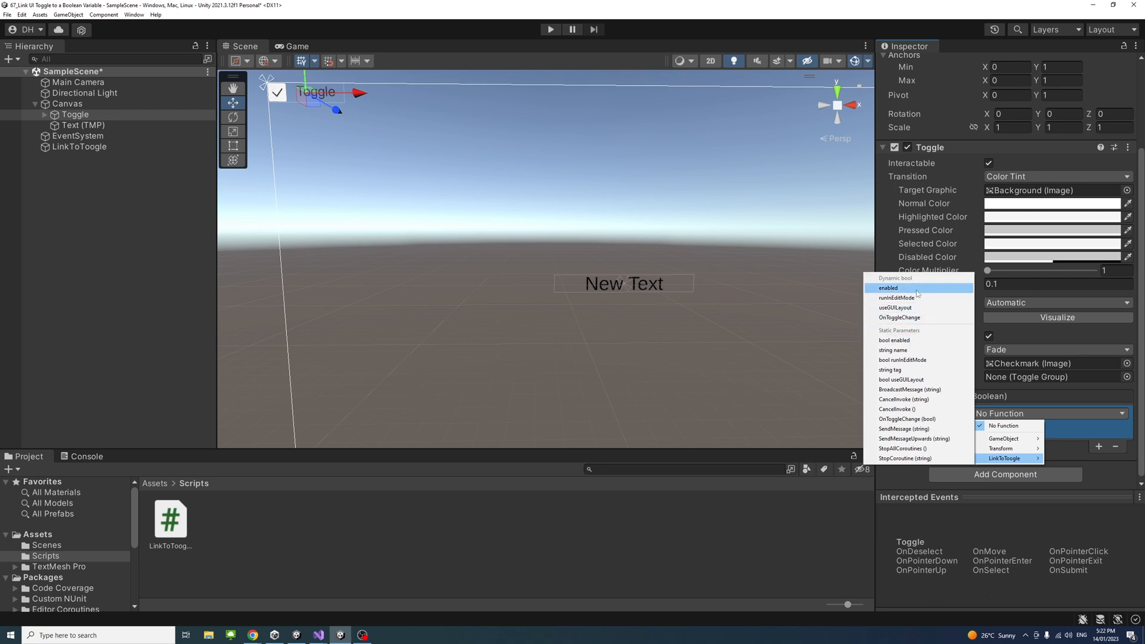
mouse_move(885, 279)
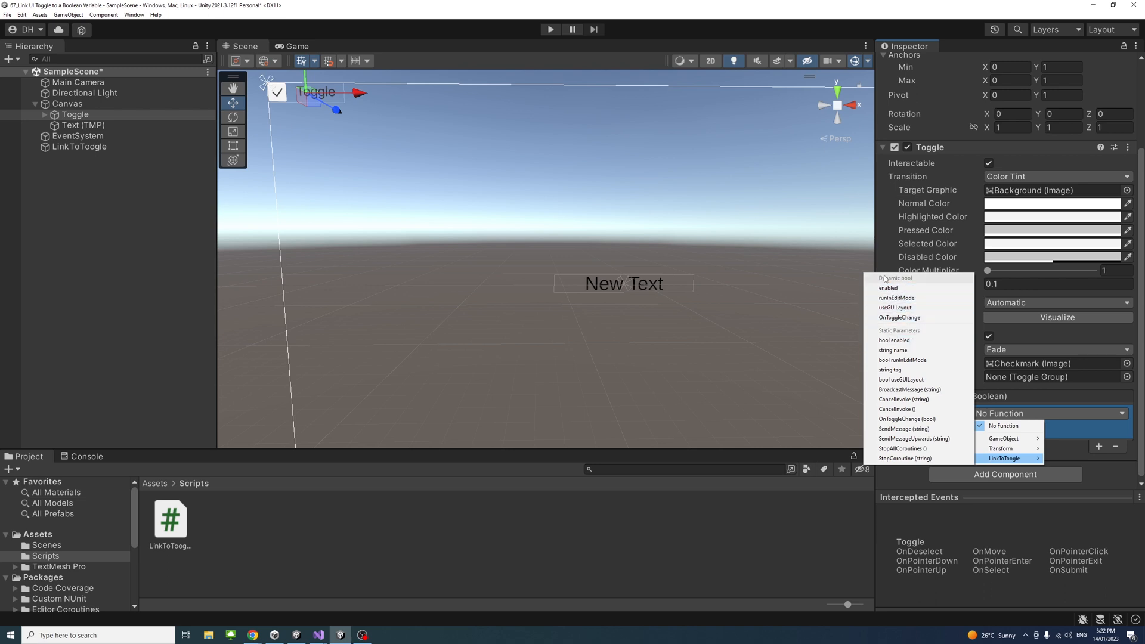
mouse_move(925, 281)
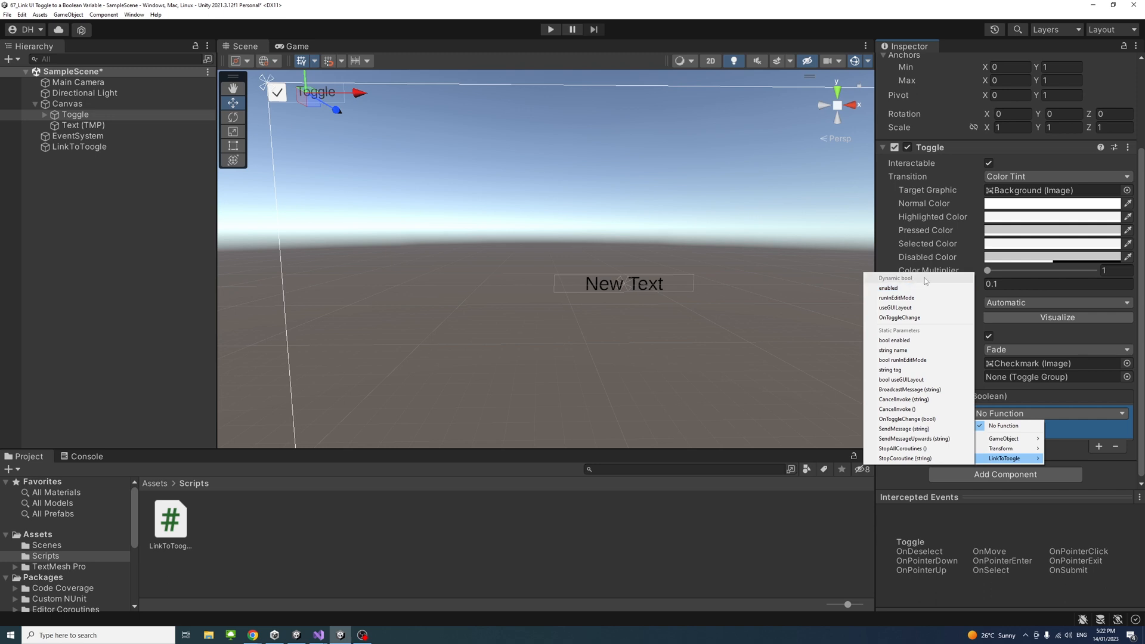
mouse_move(899, 279)
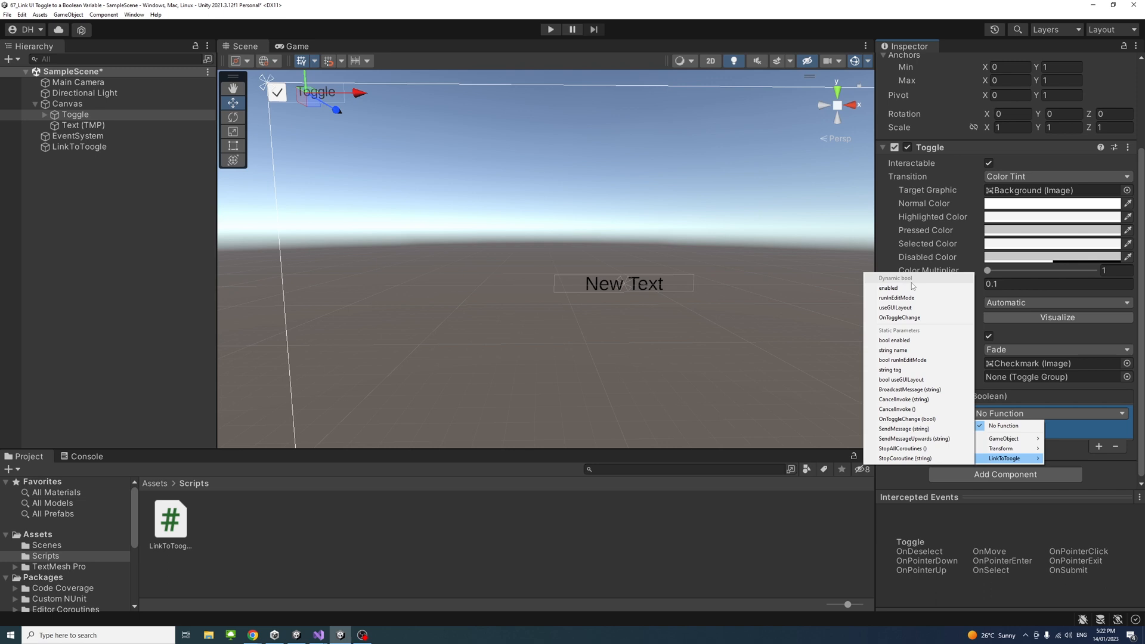
mouse_move(907, 318)
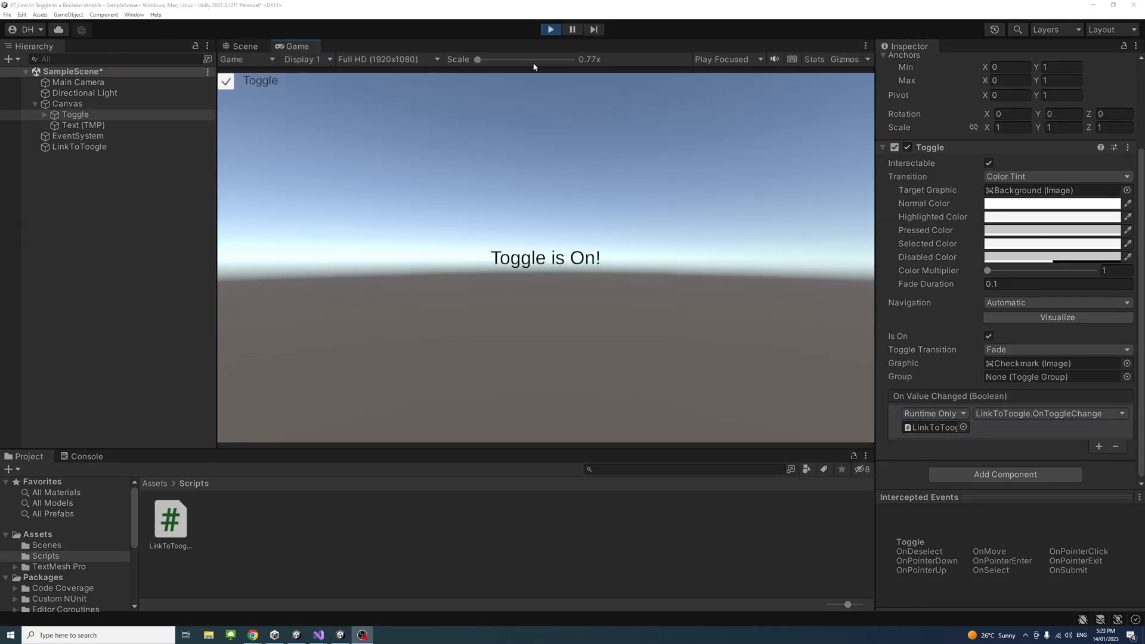
- Flip the running toggle off, on, off so the text ends at 'Toggle is Off!', then return to the script
click(225, 81)
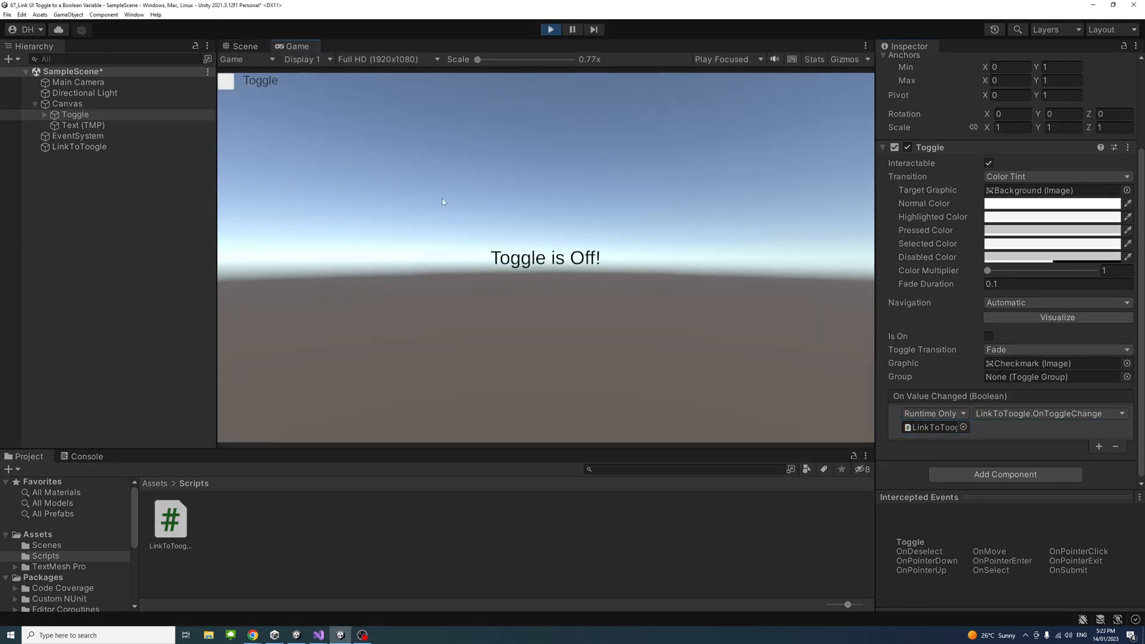
mouse_move(241, 116)
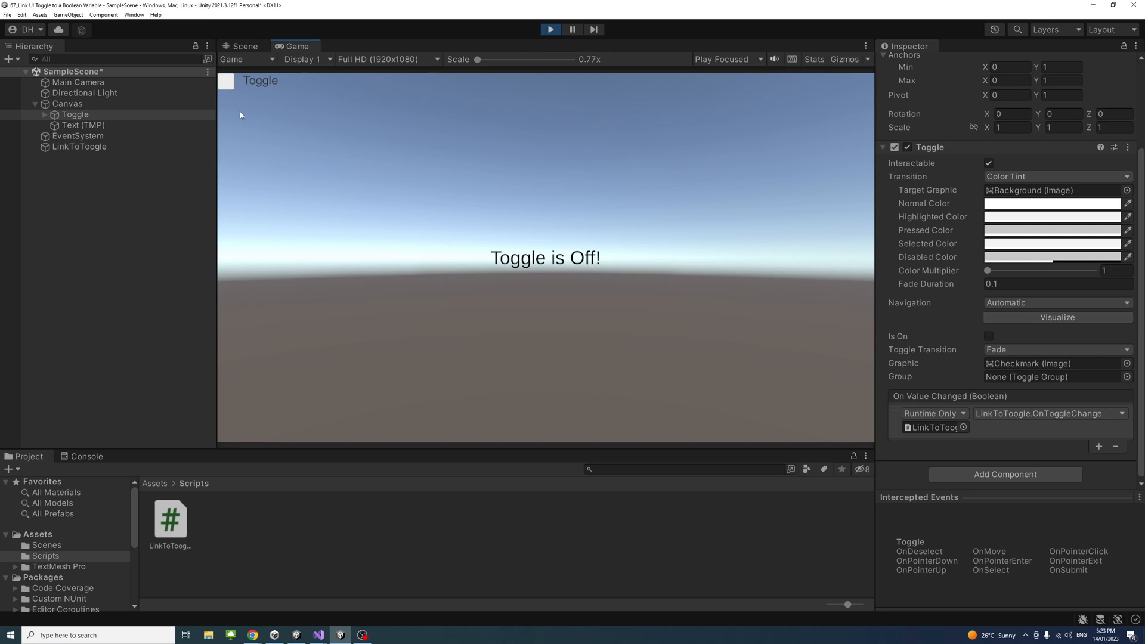
click(232, 81)
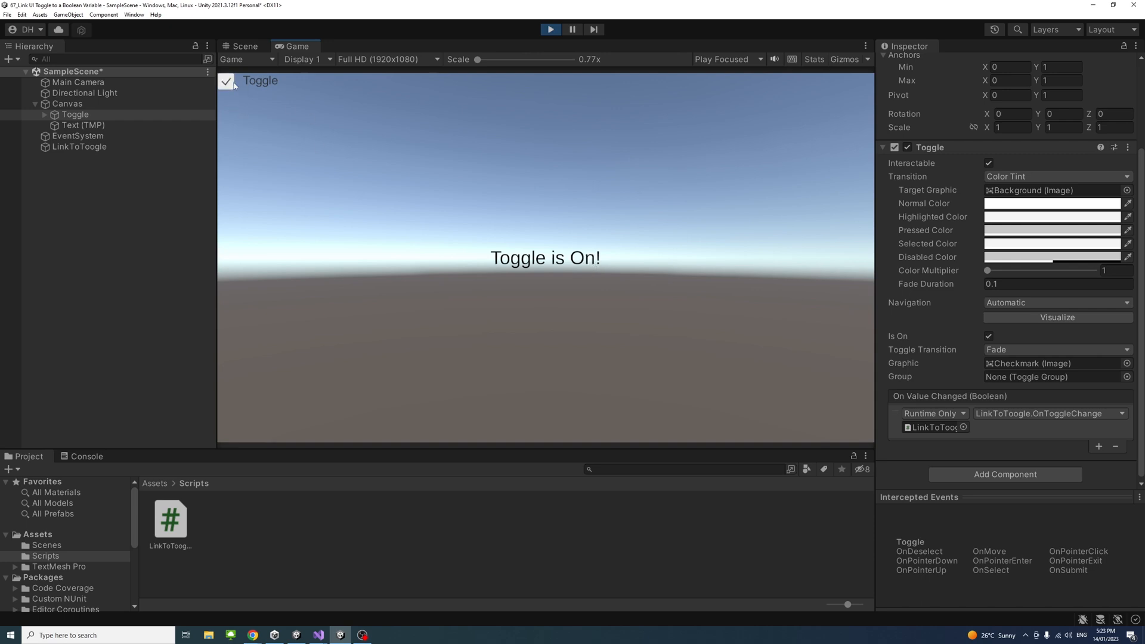
click(229, 82)
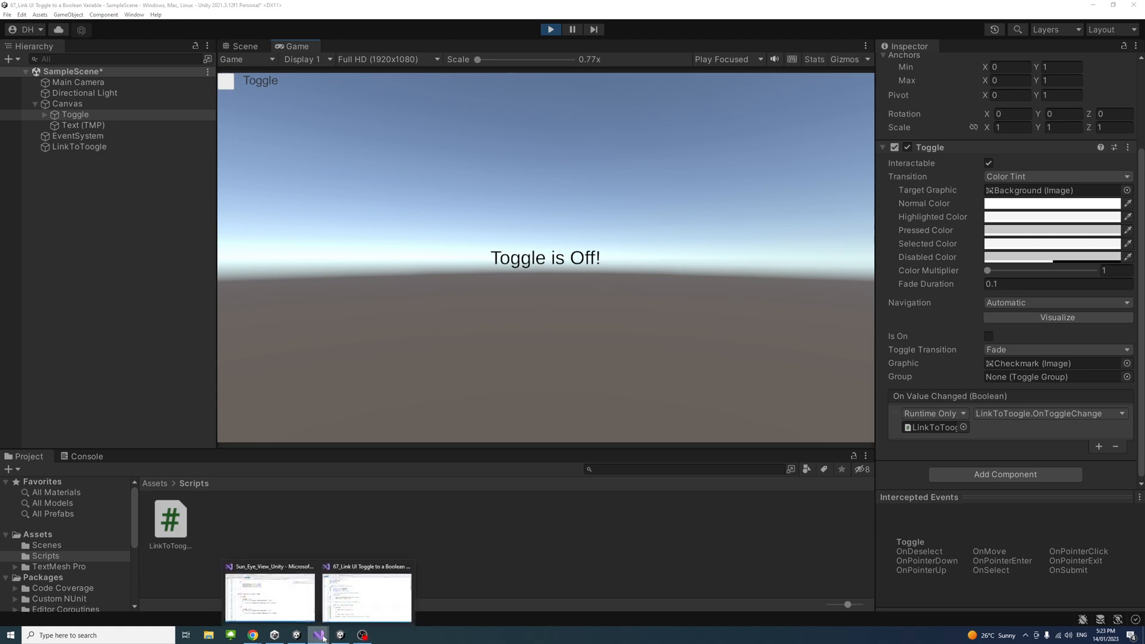
click(317, 634)
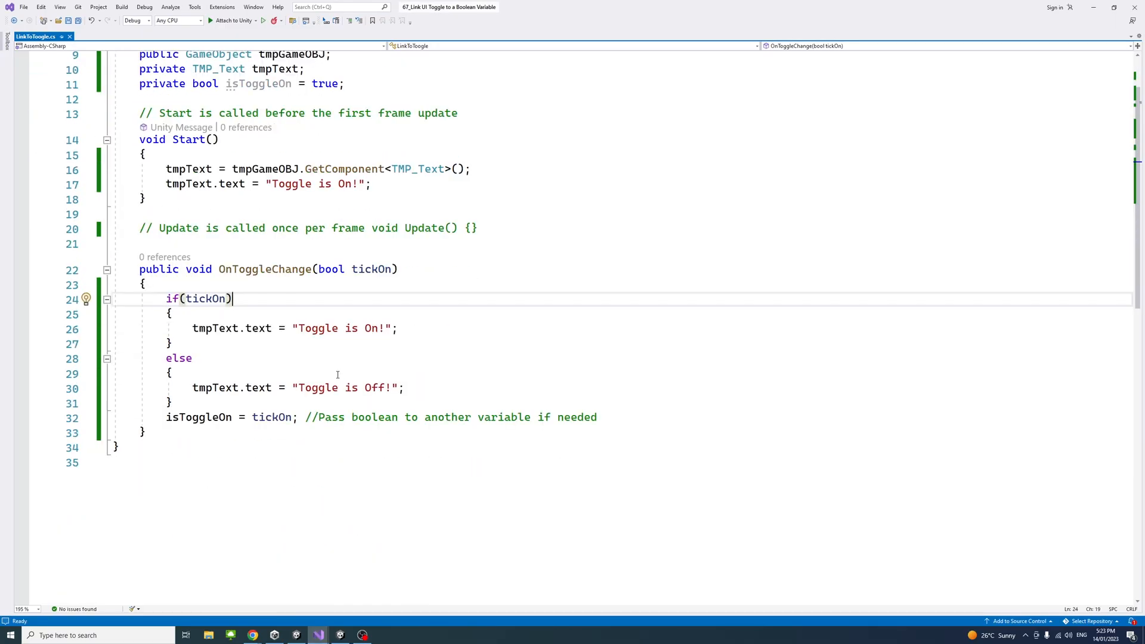
mouse_move(370, 270)
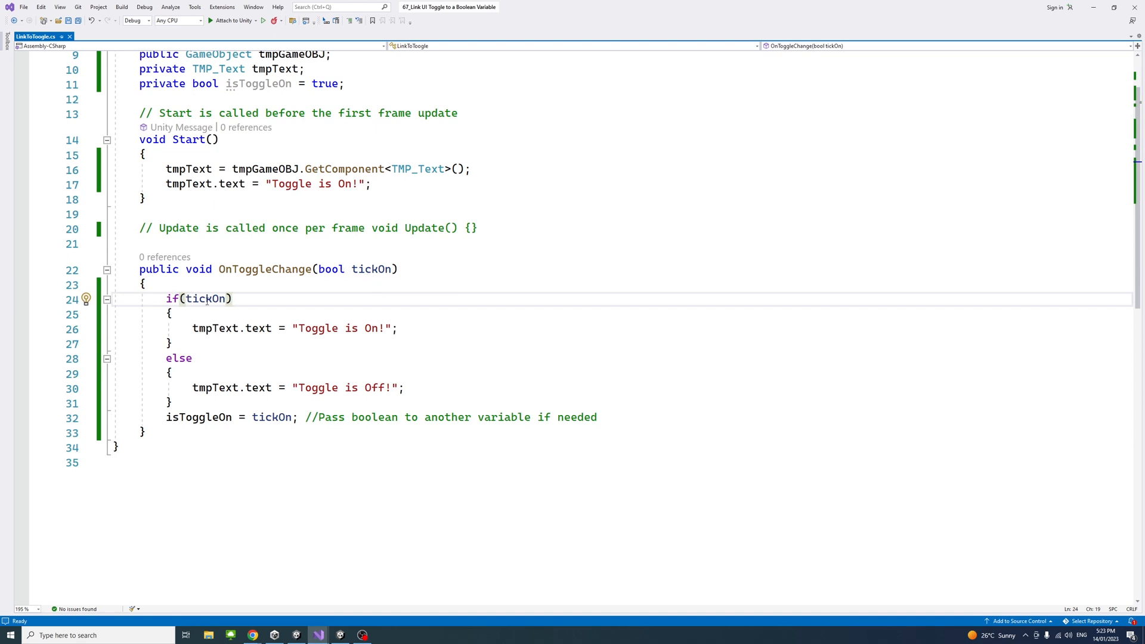
mouse_move(365, 274)
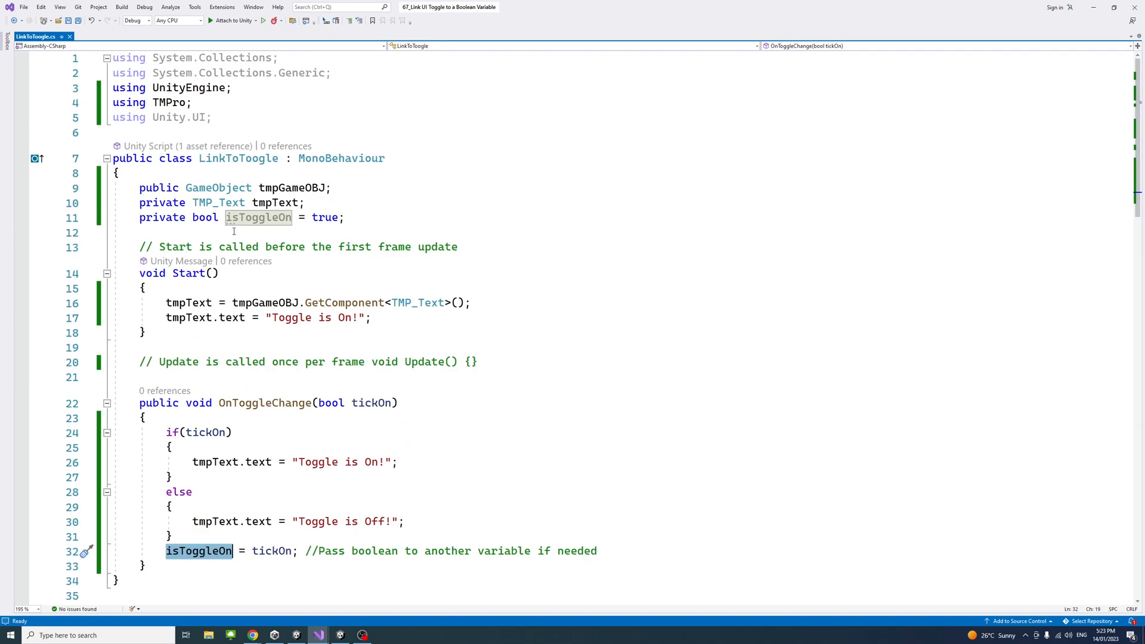
scroll(down, 3)
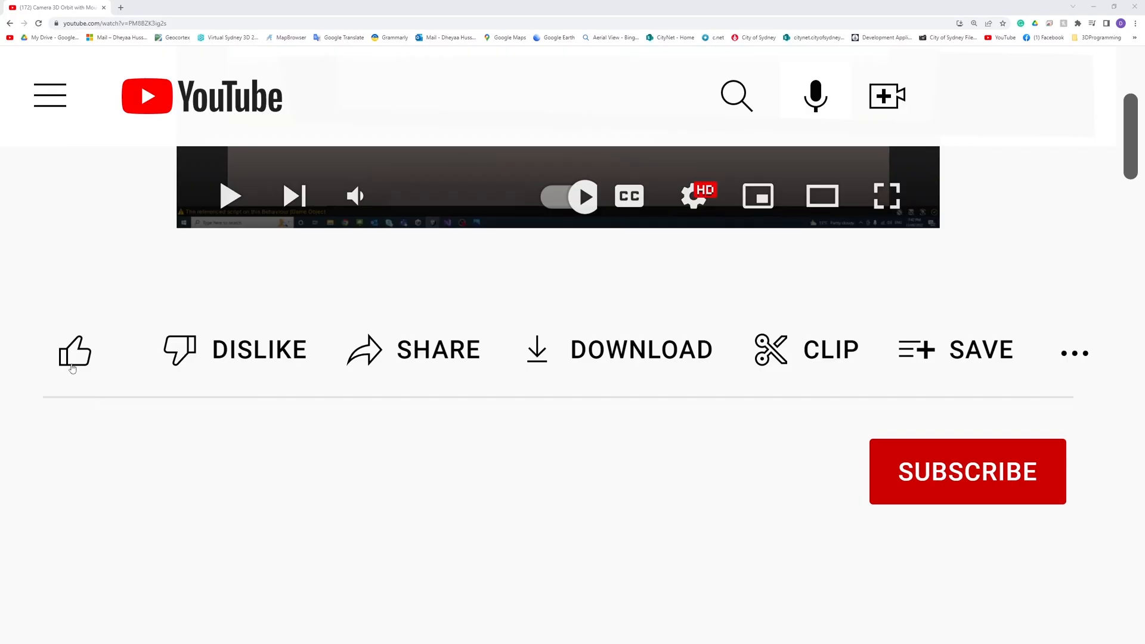
click(967, 471)
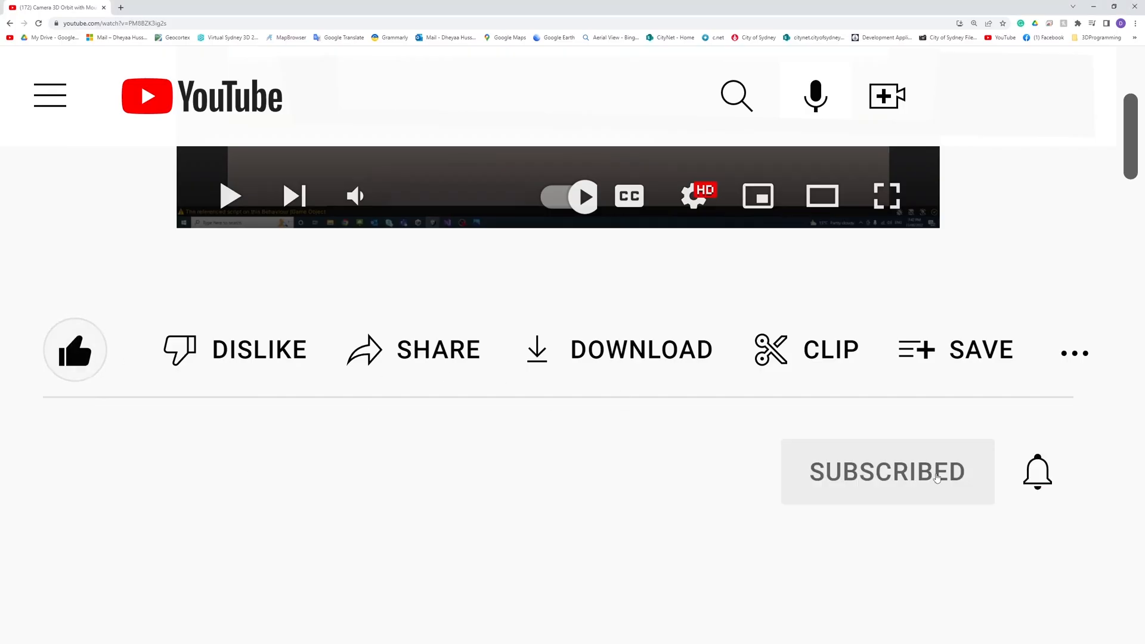